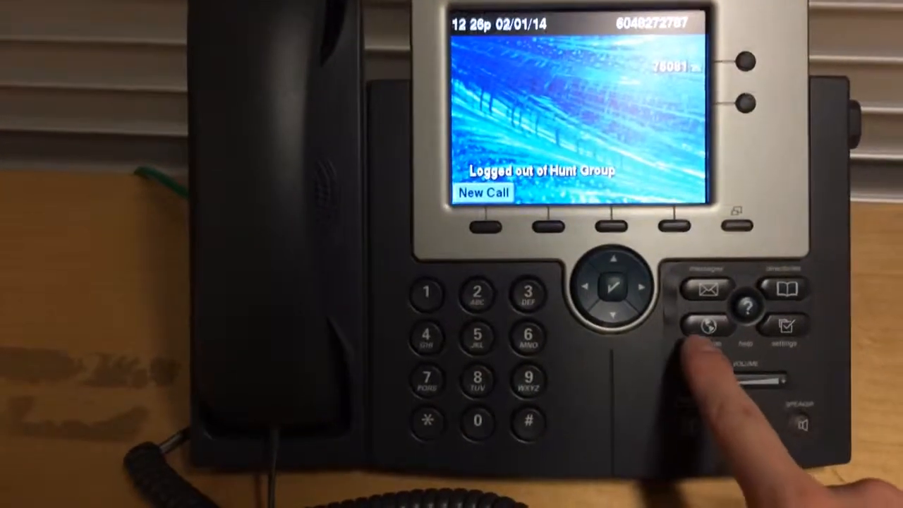
Choose the Extension Mobility service from the phone's Services list to begin login
click(708, 326)
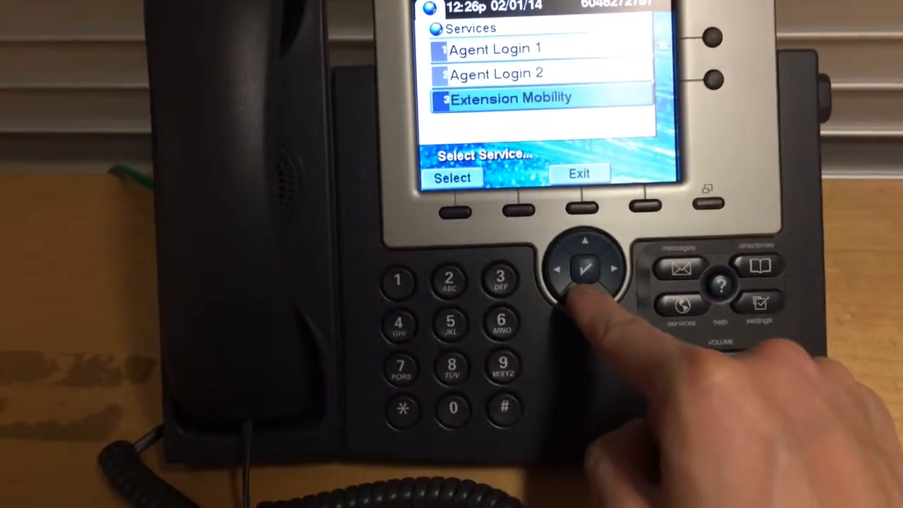
click(587, 267)
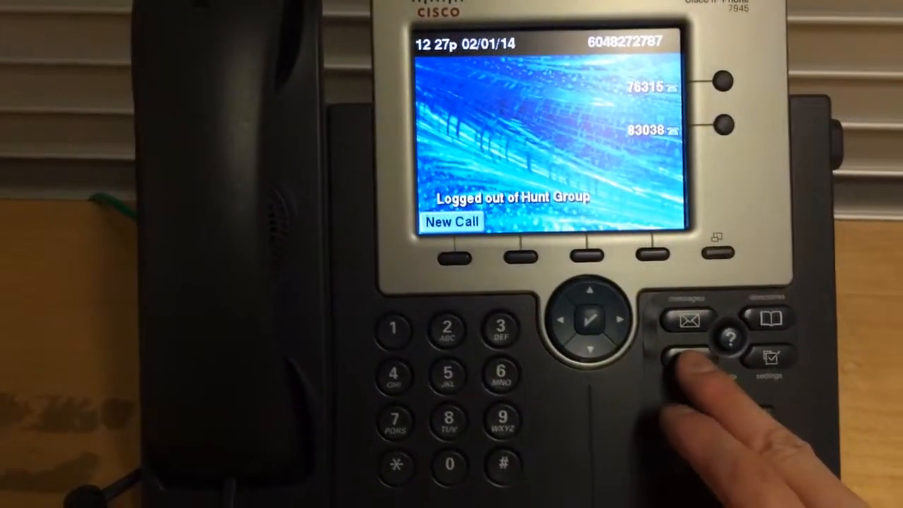
click(676, 359)
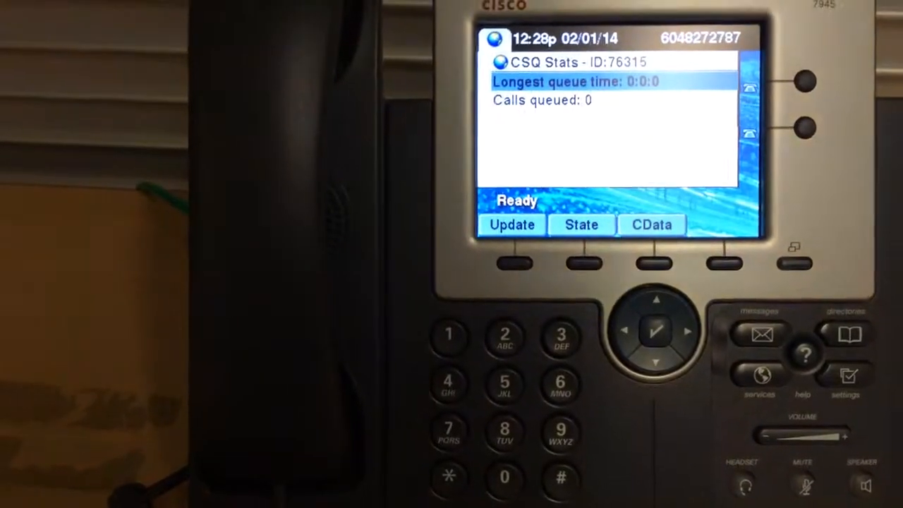
Log agent 76315 out via the State menu's Logout option, then reopen the Services list
click(581, 224)
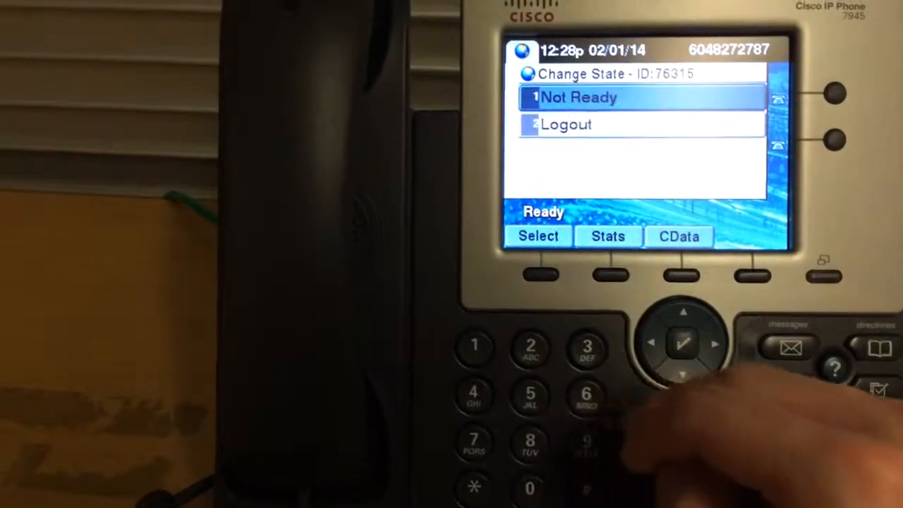
key(down)
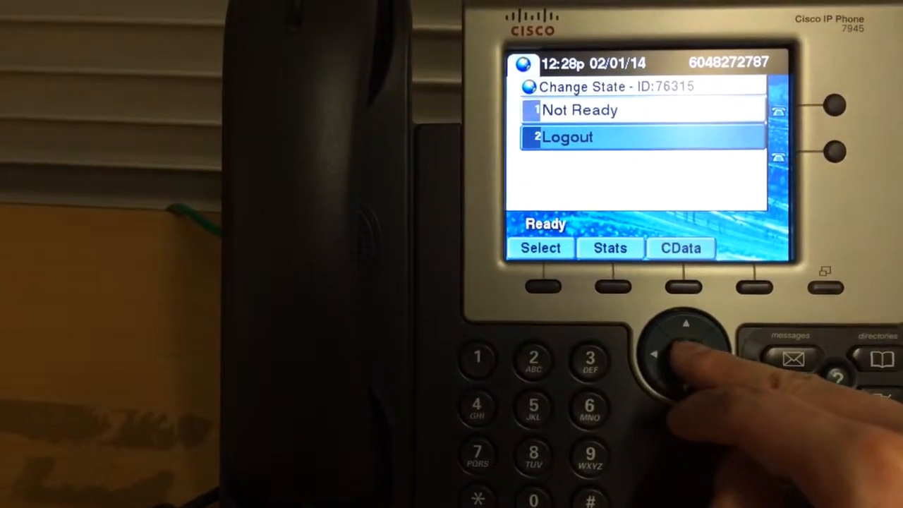
click(686, 354)
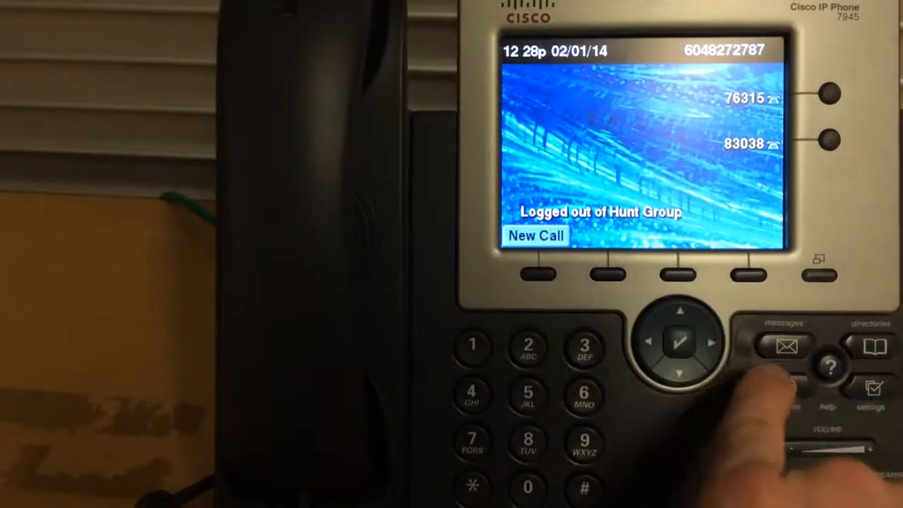
click(784, 388)
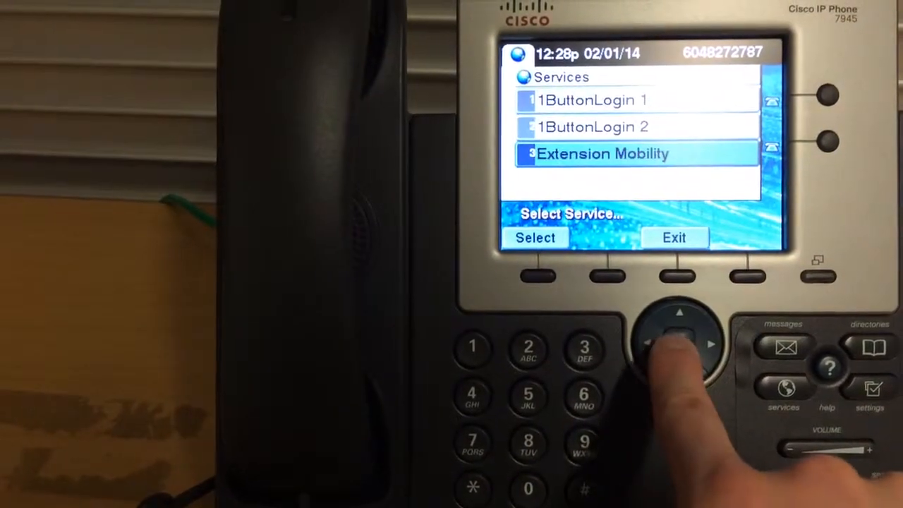